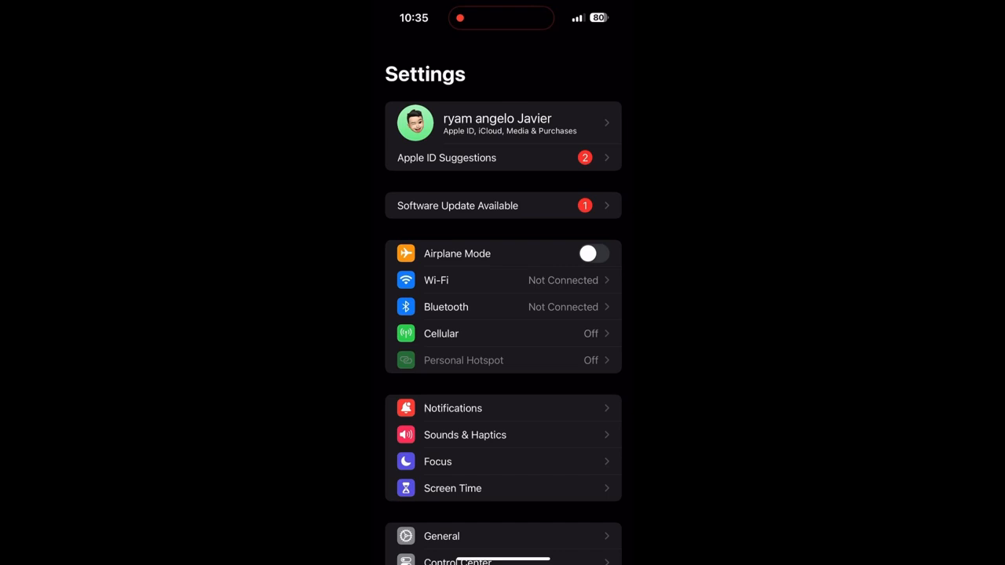
Step: Switch on Cellular Data from the Cellular page of Settings
left_click(441, 333)
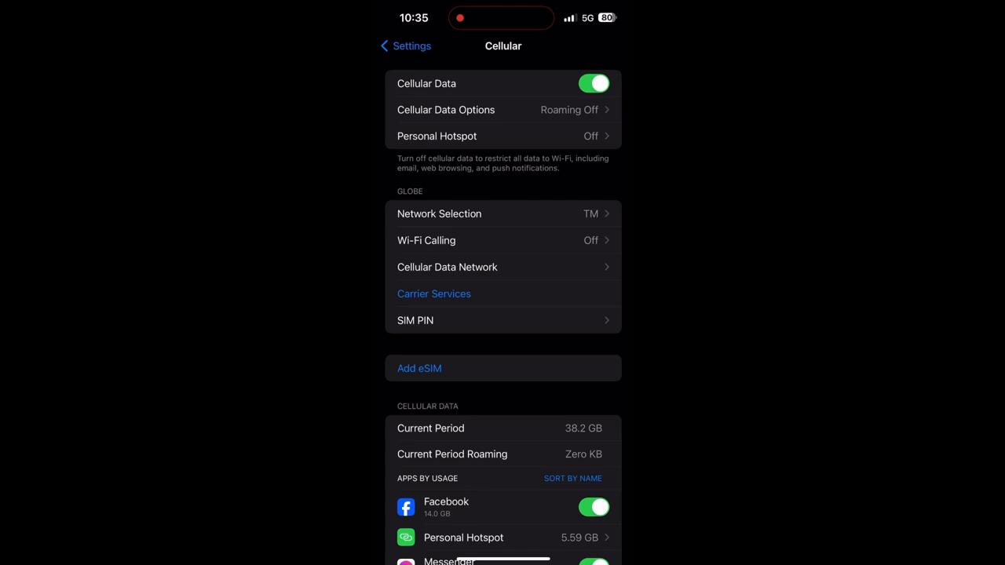
left_click(405, 45)
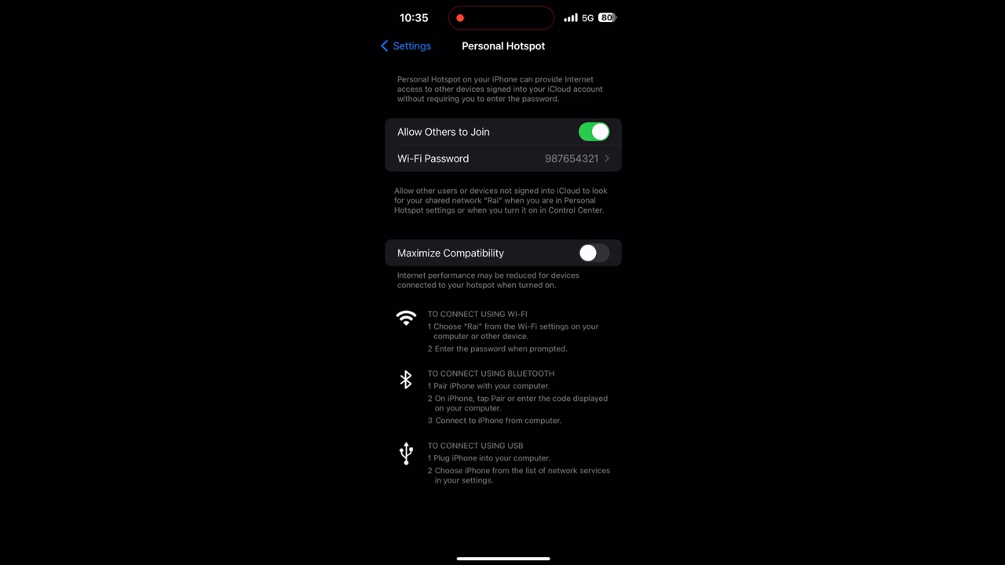
left_click(403, 46)
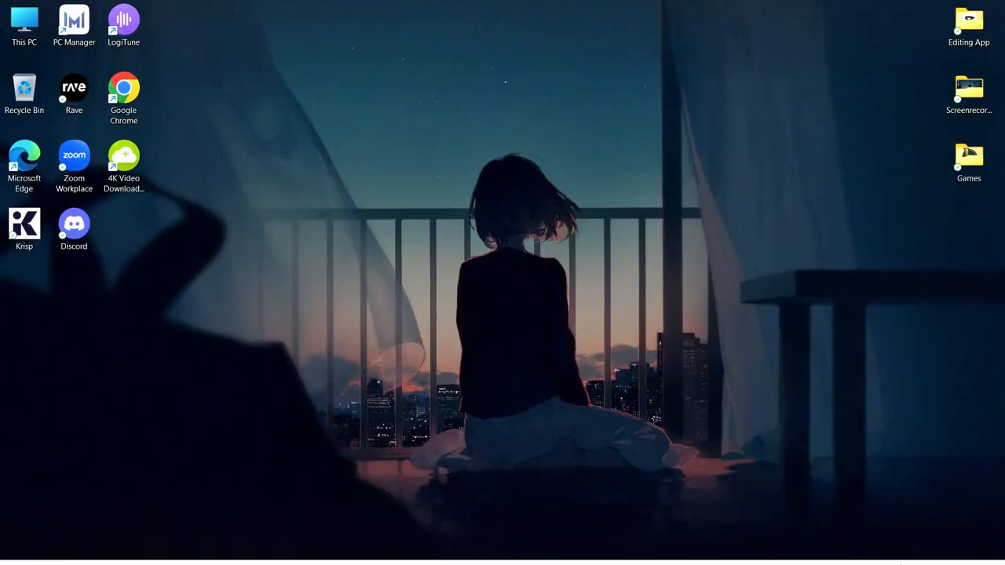
Step: Show the list of nearby Wi-Fi networks from the taskbar's Quick Settings panel
left_click(903, 550)
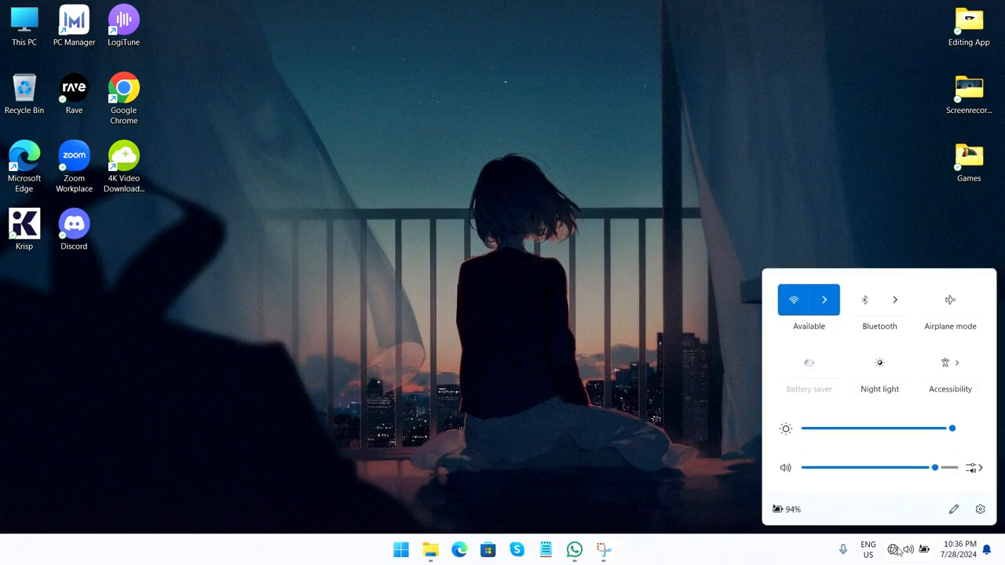
left_click(824, 300)
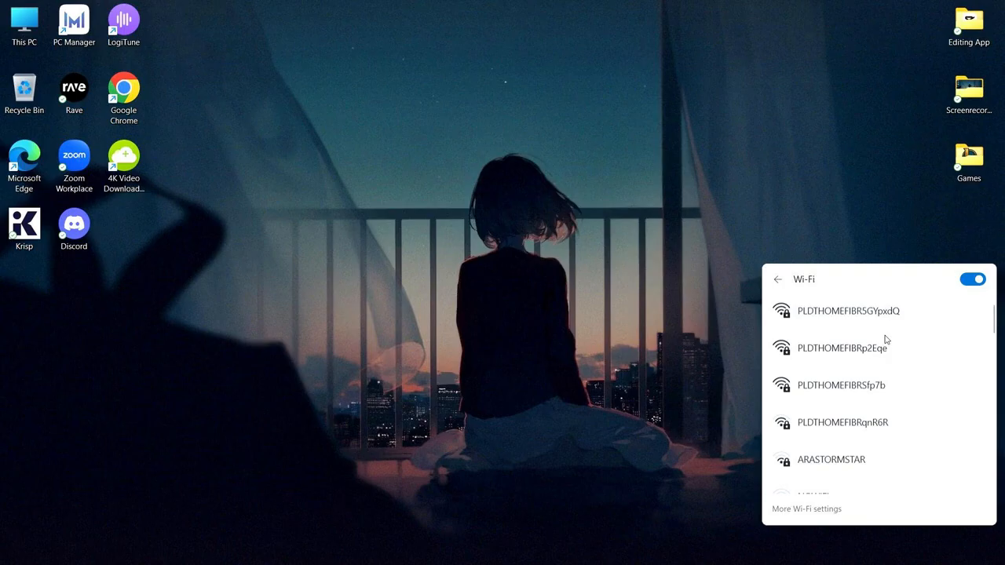
scroll("down", 3)
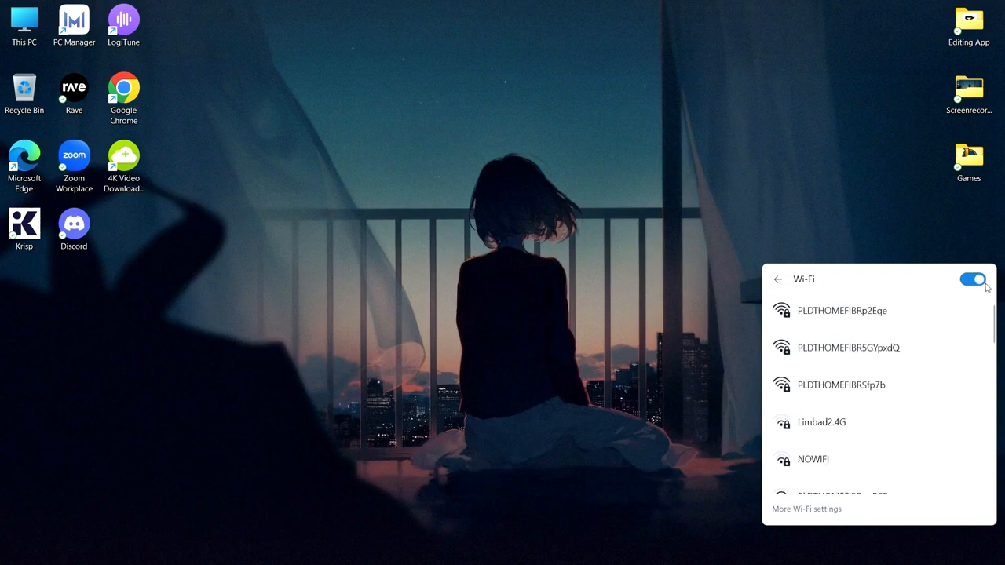
Step: Toggle Wi-Fi off and on, then connect the laptop to the secured Rai hotspot
left_click(972, 279)
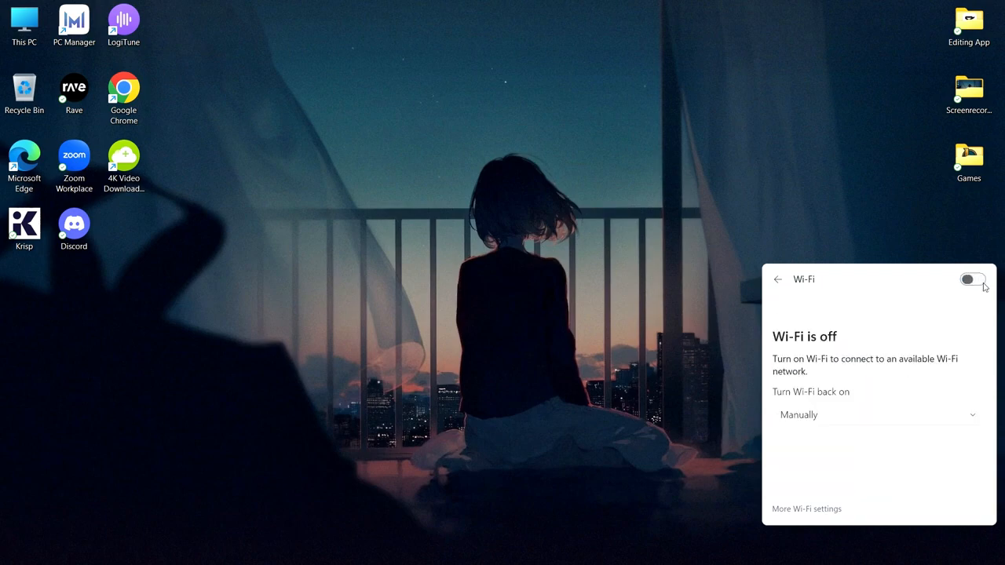
left_click(972, 280)
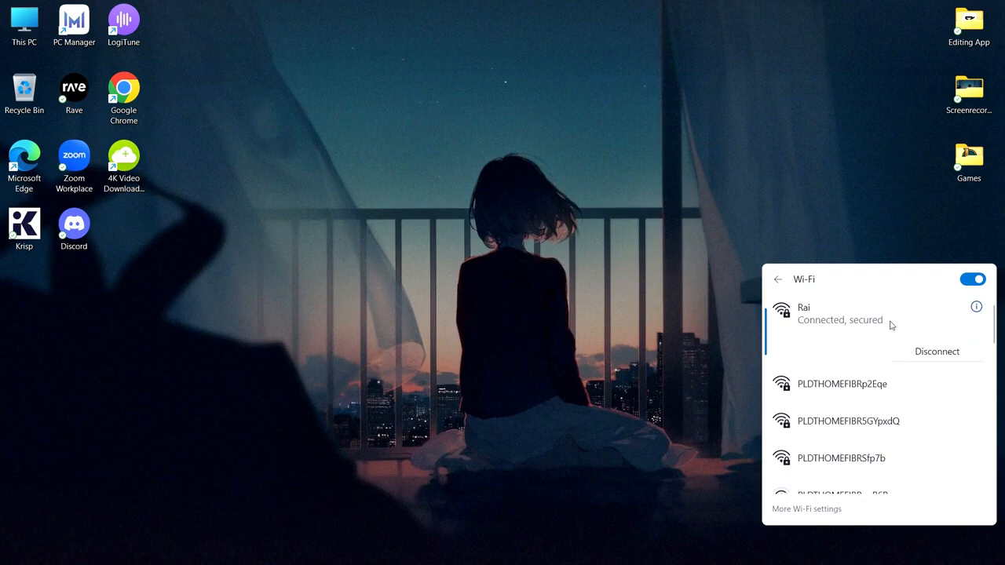
mouse_move(804, 306)
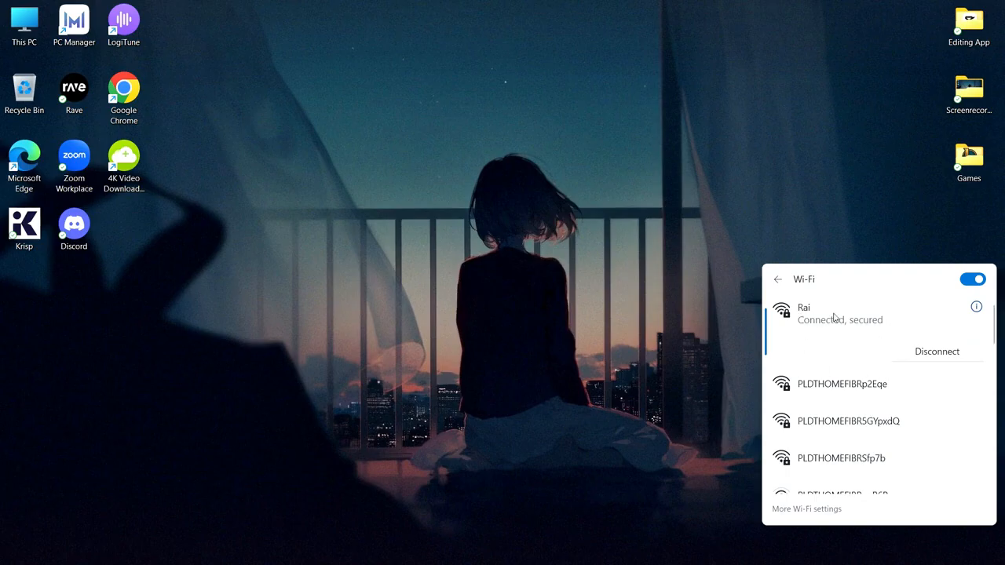
mouse_move(811, 349)
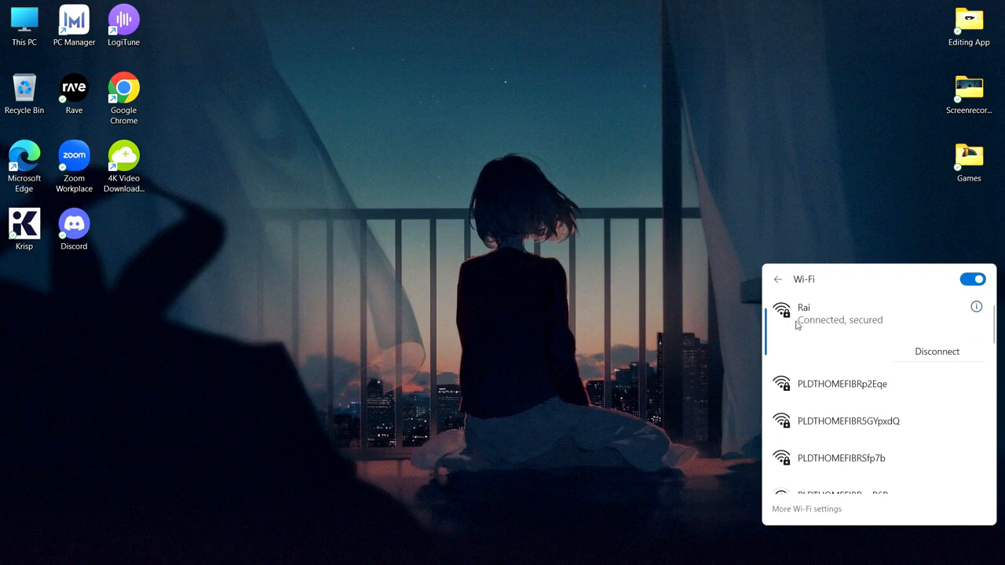
mouse_move(795, 342)
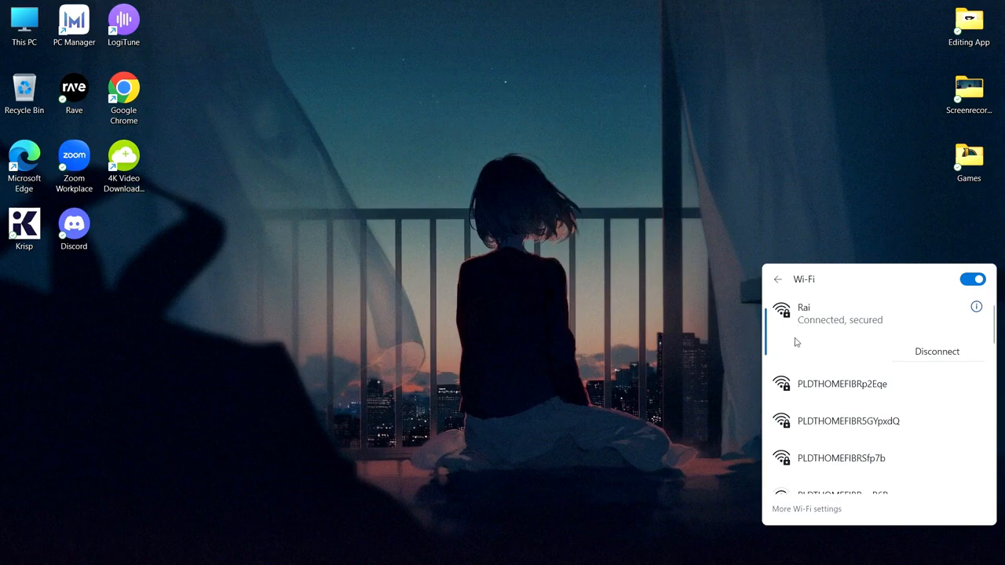